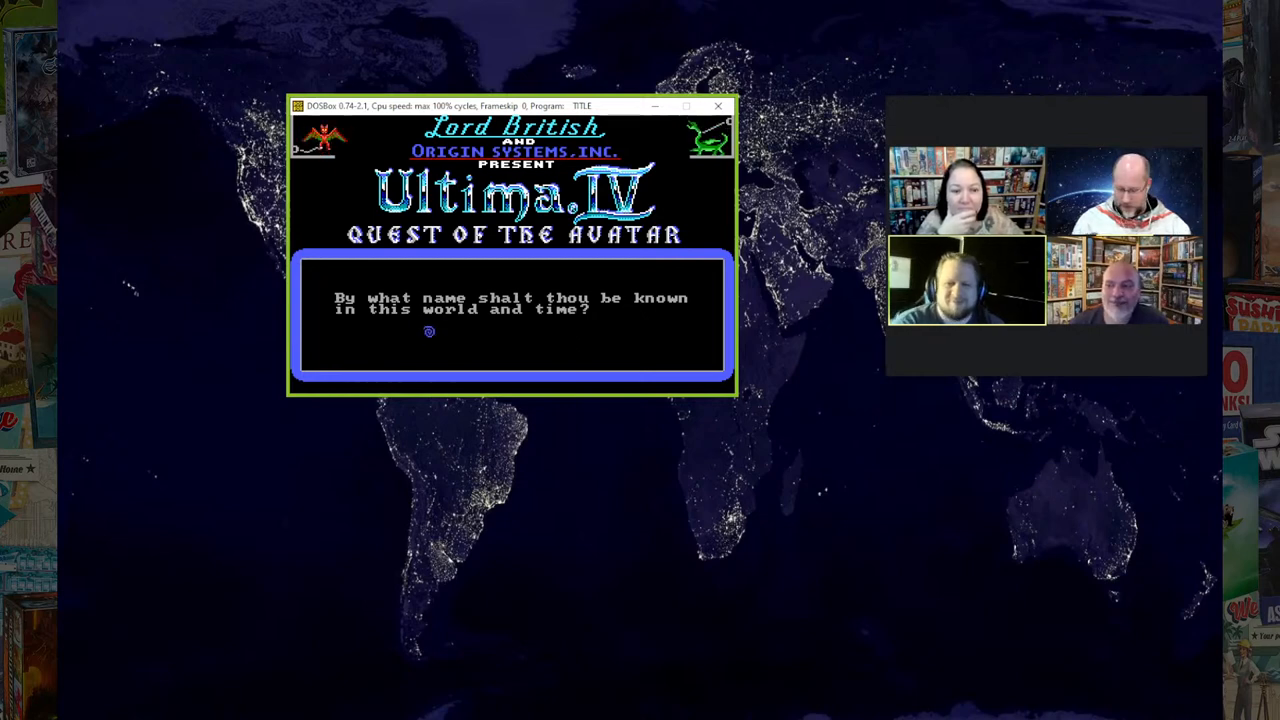
Step: Name the avatar Phteven and begin the opening story narration
text(Phteven)
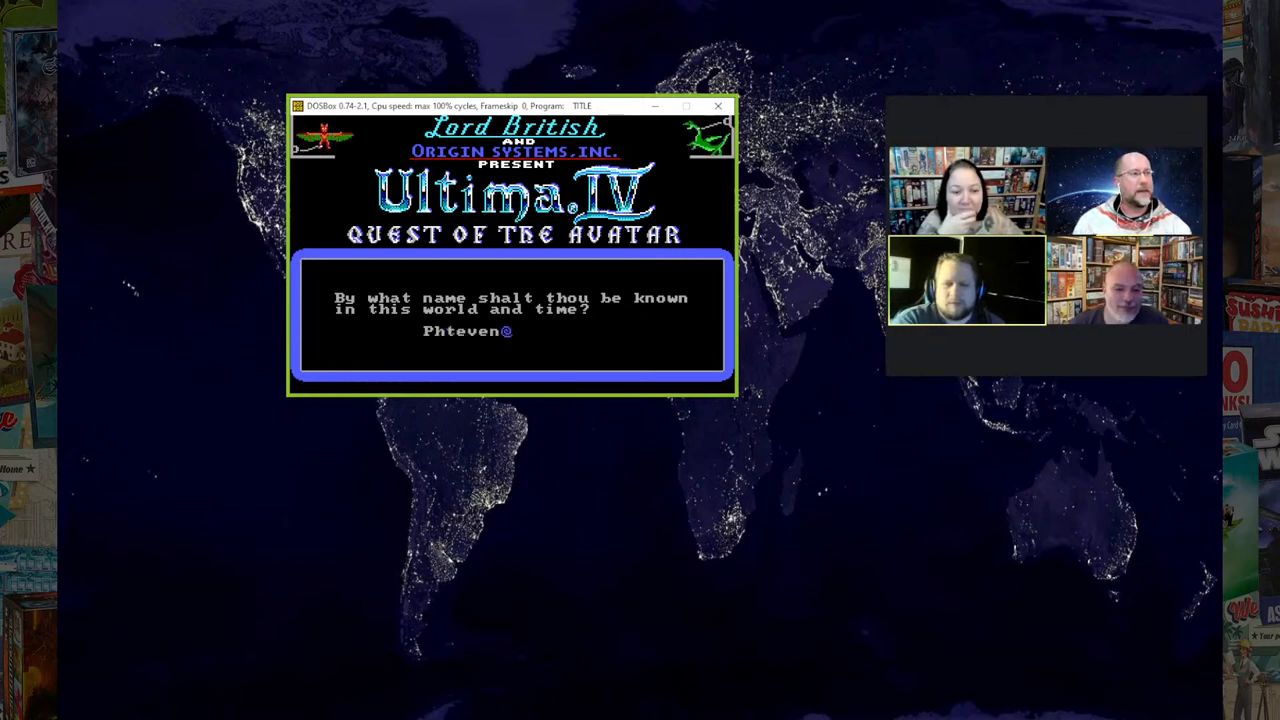
key(enter)
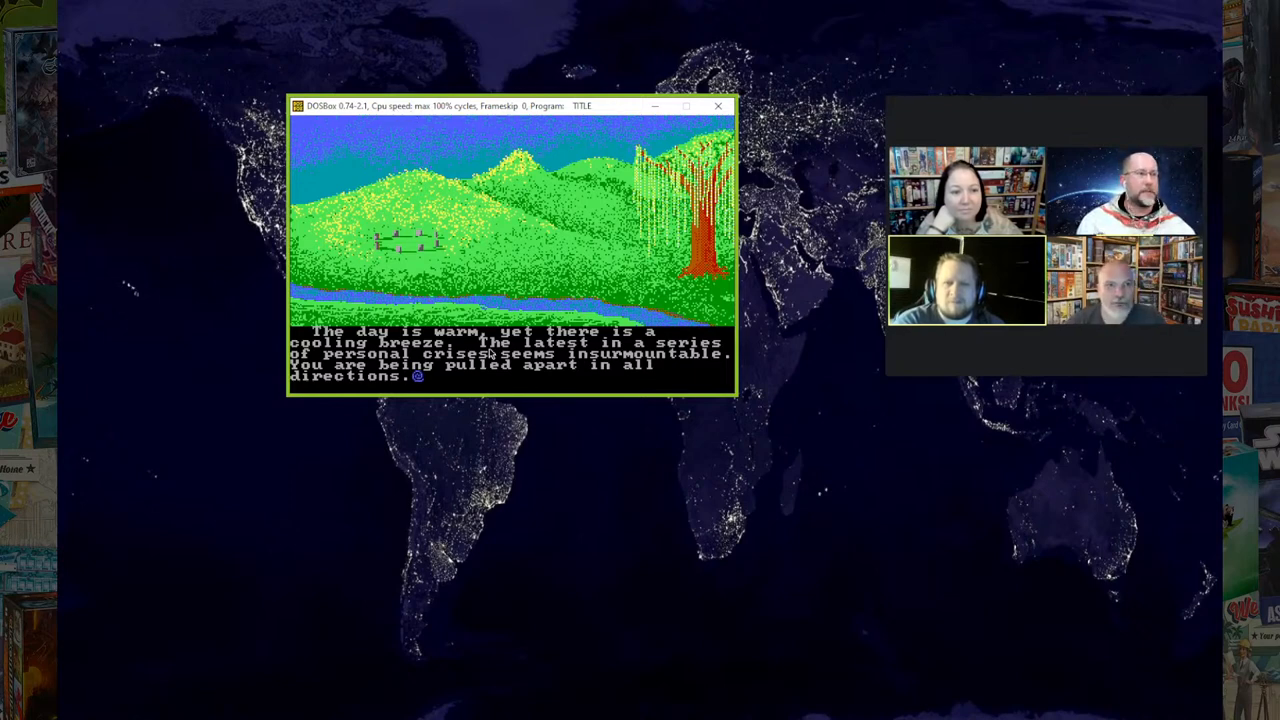
mouse_move(478, 236)
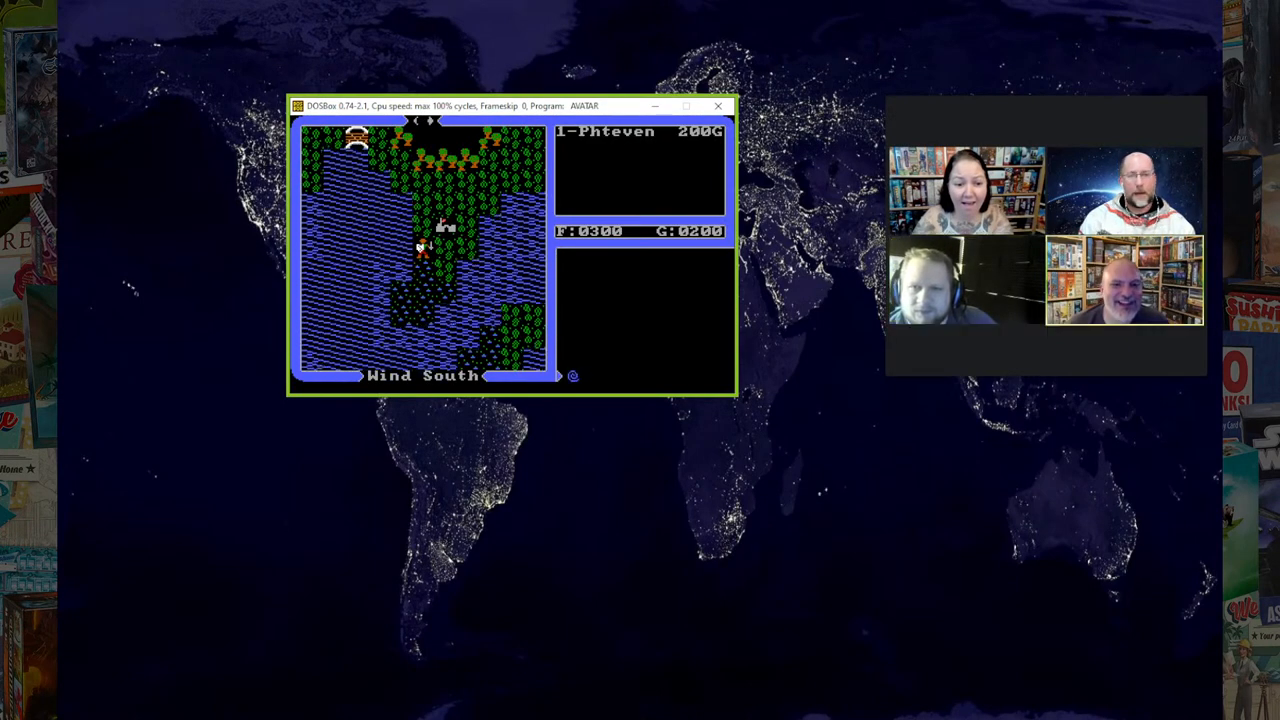
Step: View Phteven's Ztats sheet: level 2 Mage, 27 intelligence, 200 hit points
key(z)
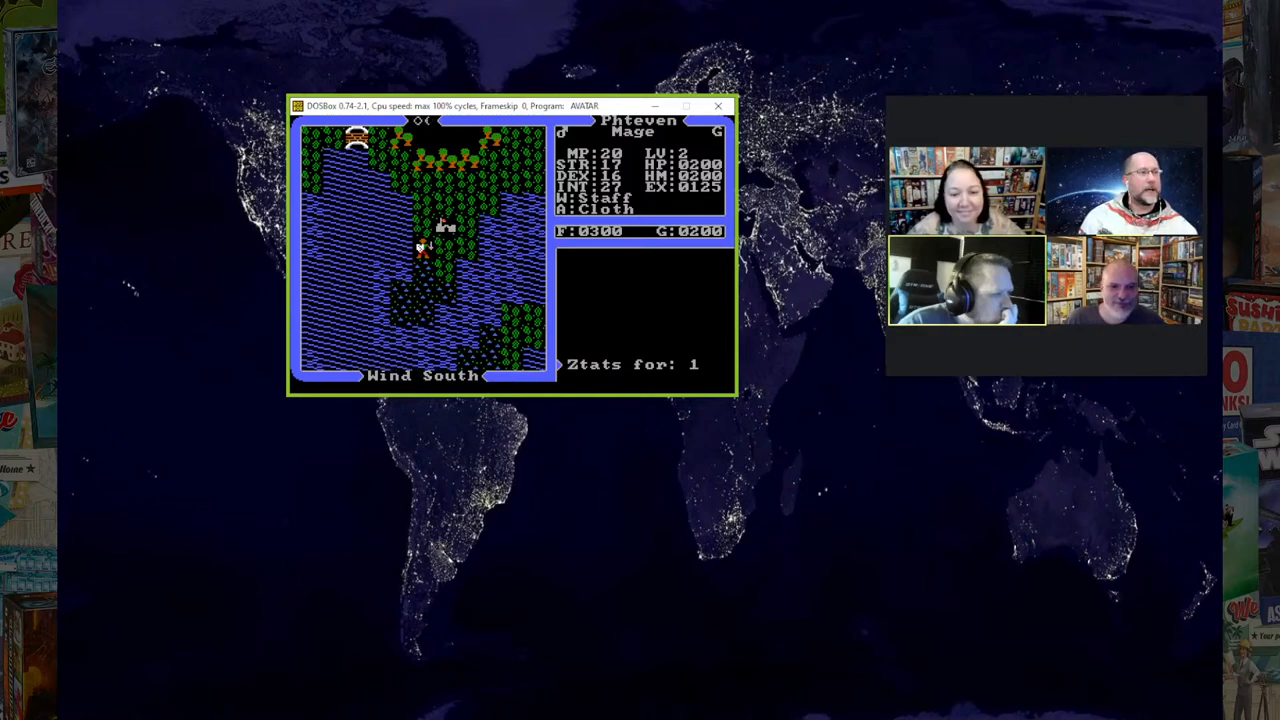
key(Left)
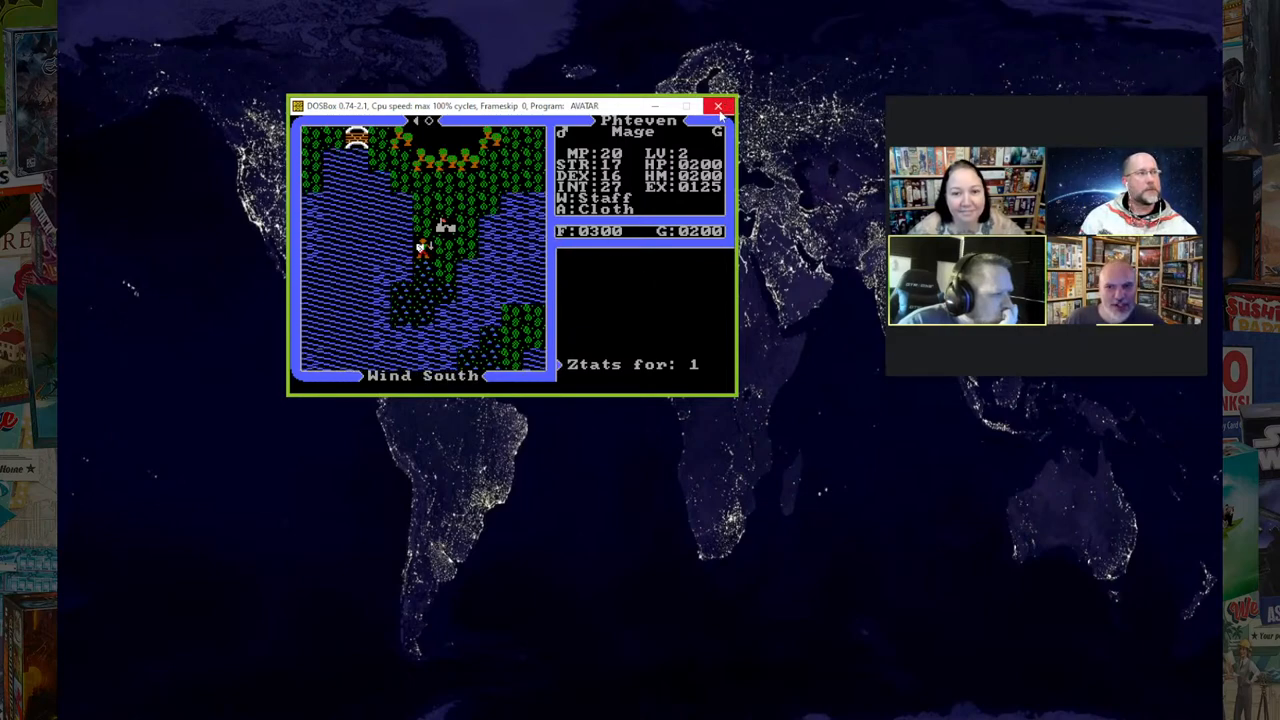
click(718, 106)
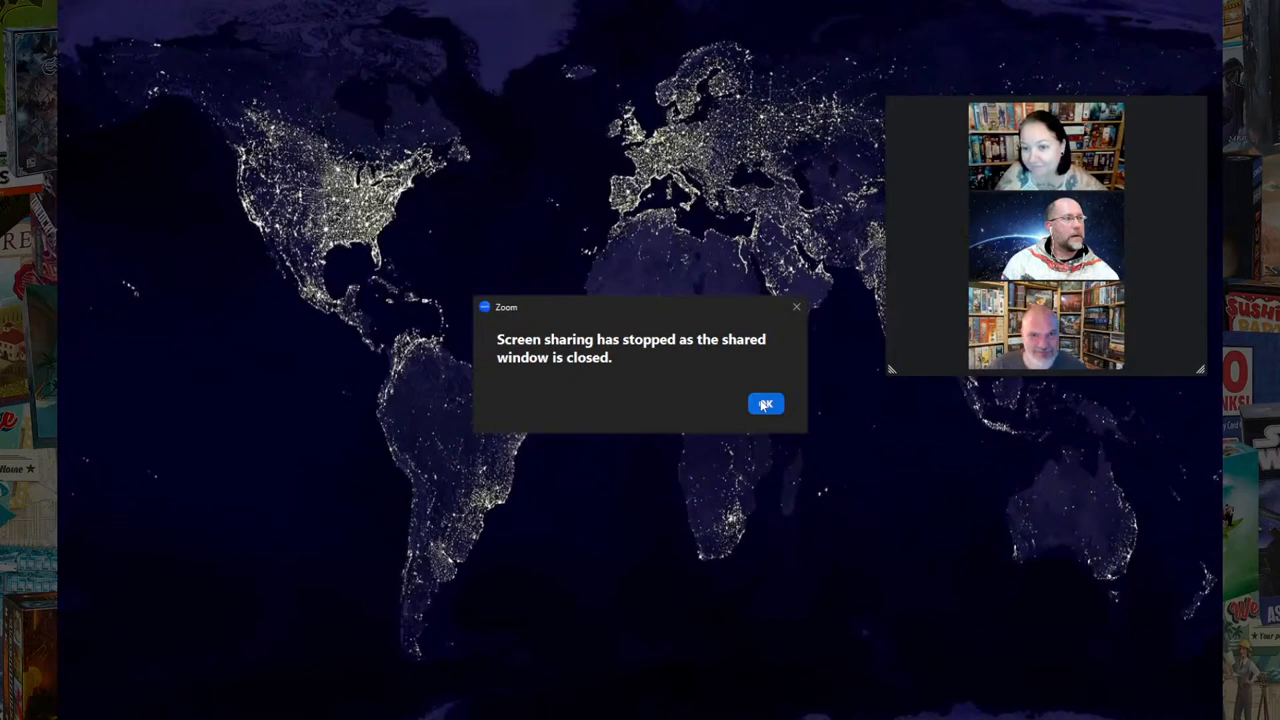
Step: Dismiss Zoom's notice that screen sharing has stopped
click(764, 404)
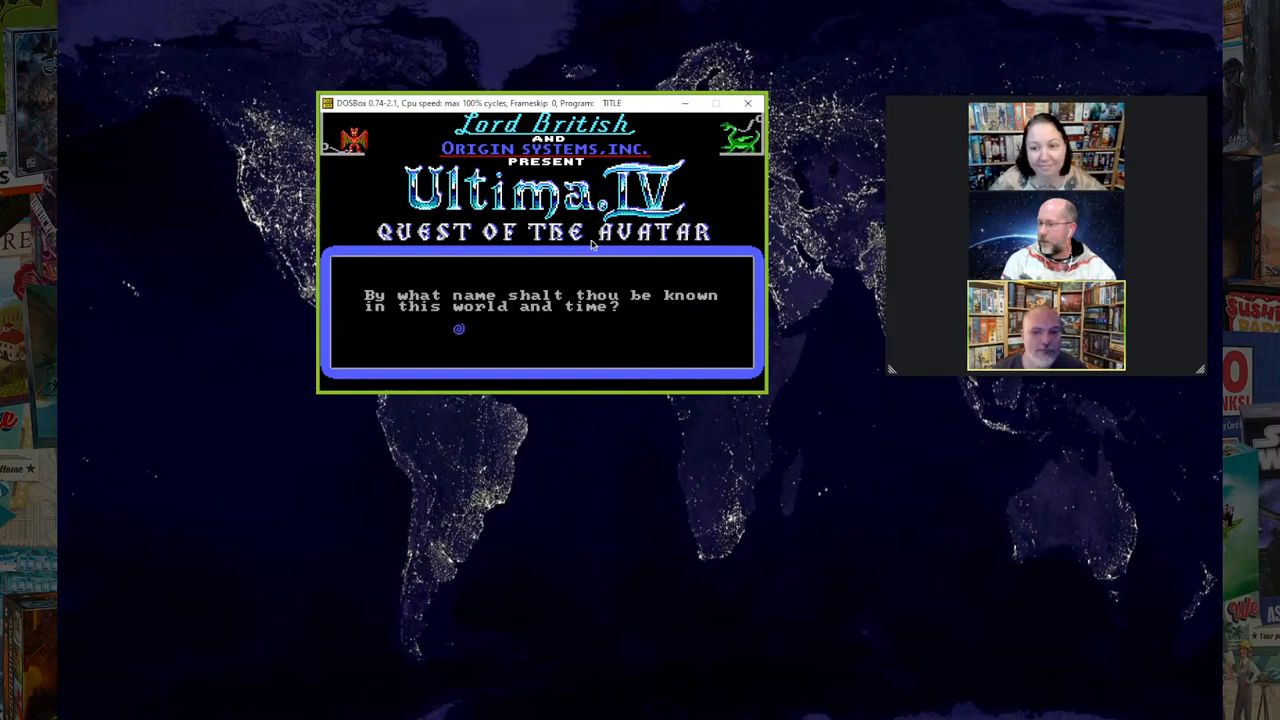
mouse_move(572, 268)
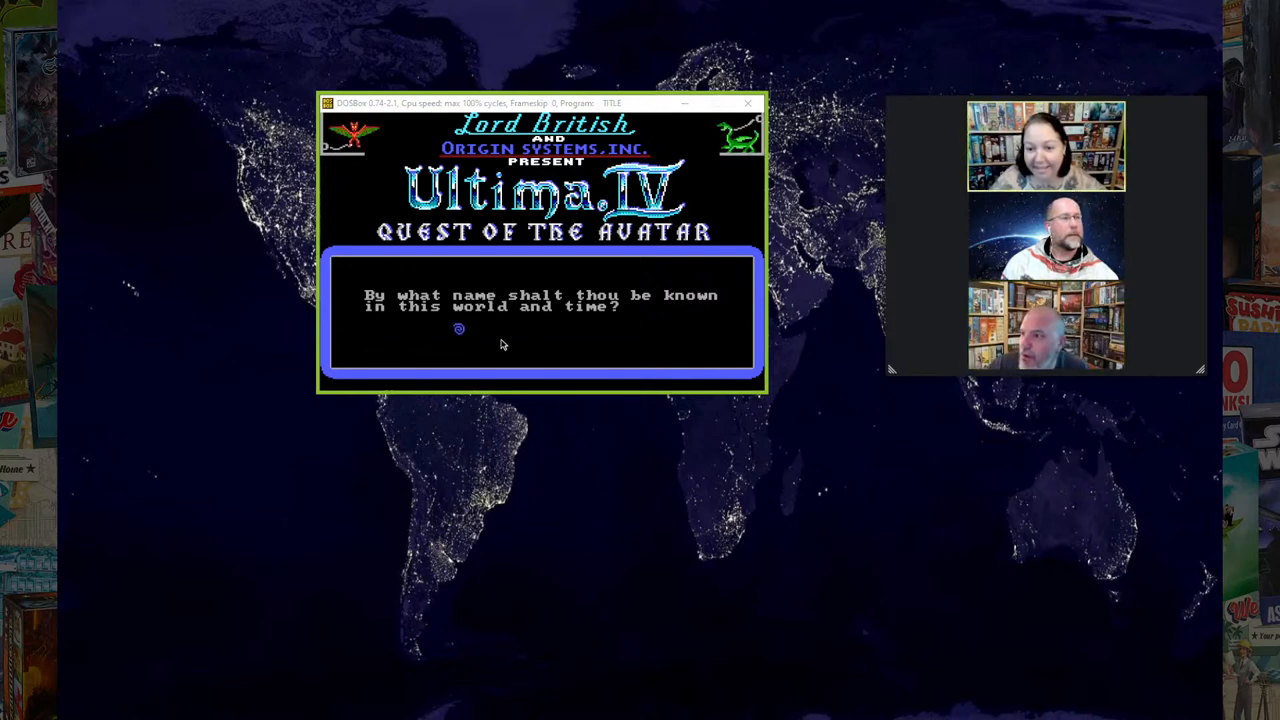
text(Lexi)
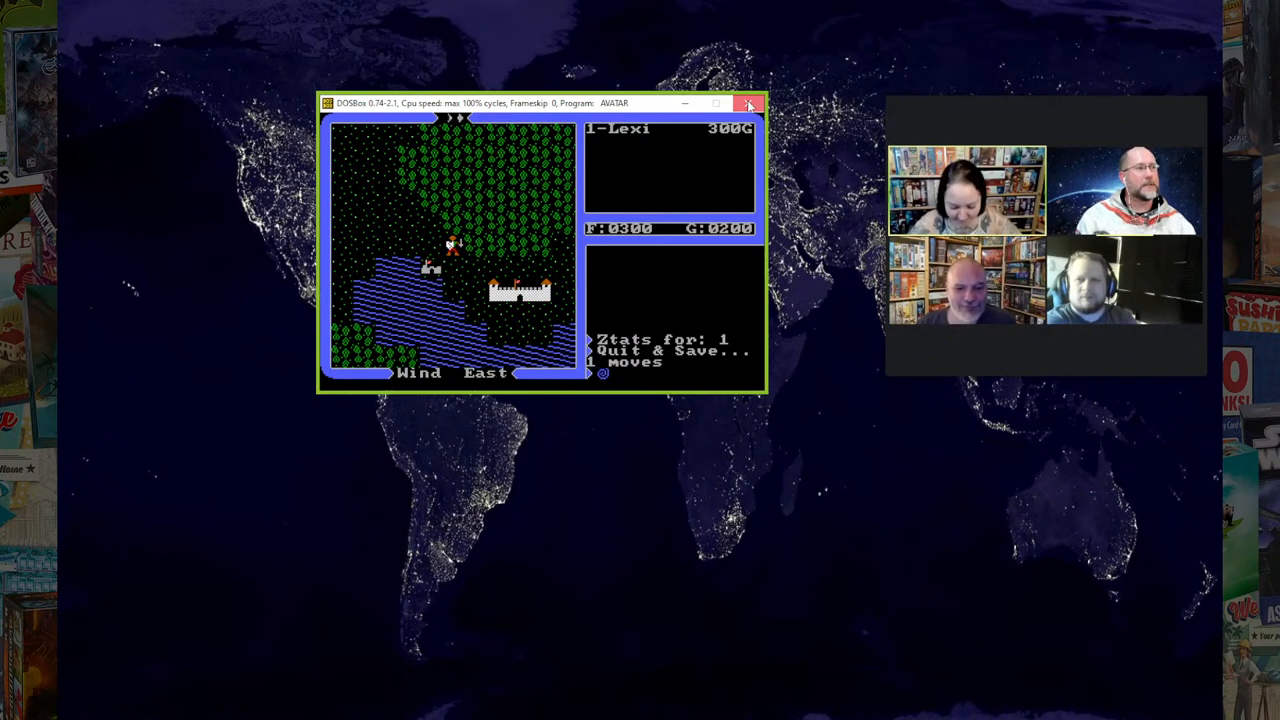
Step: Close the game window, acknowledge sharing stopped, and share the DOSBox window again in Zoom
click(748, 104)
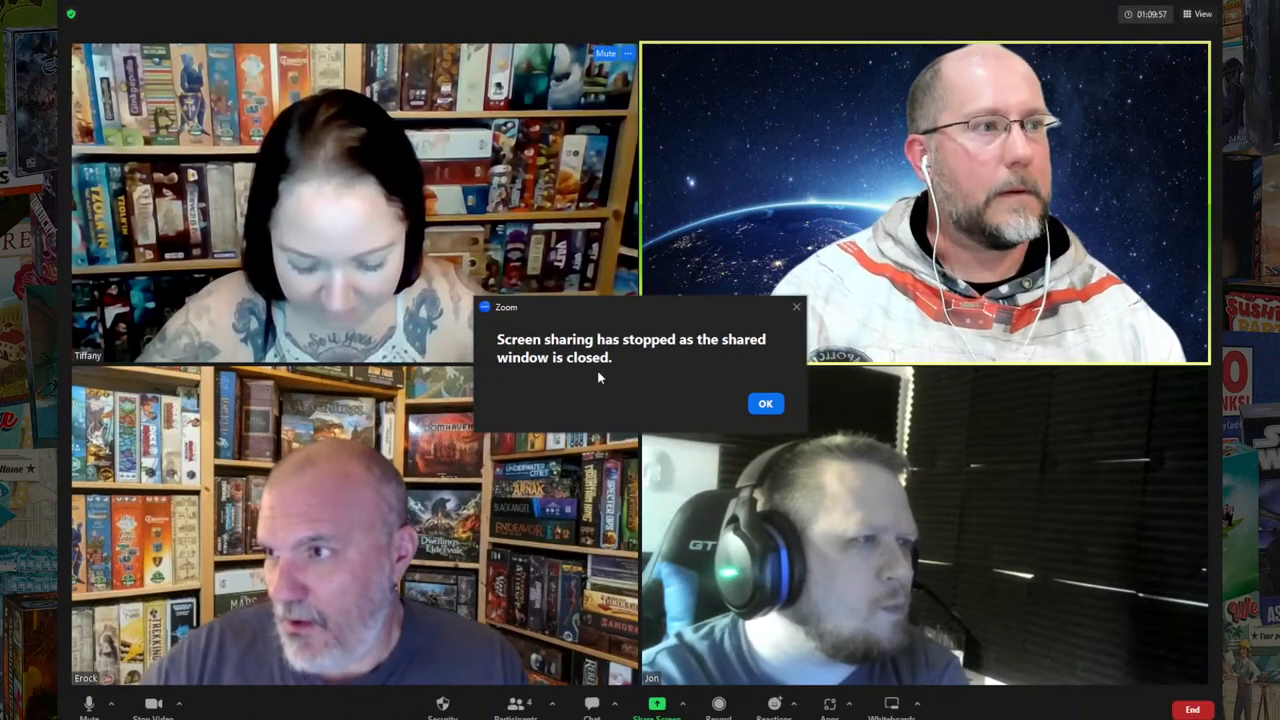
click(656, 704)
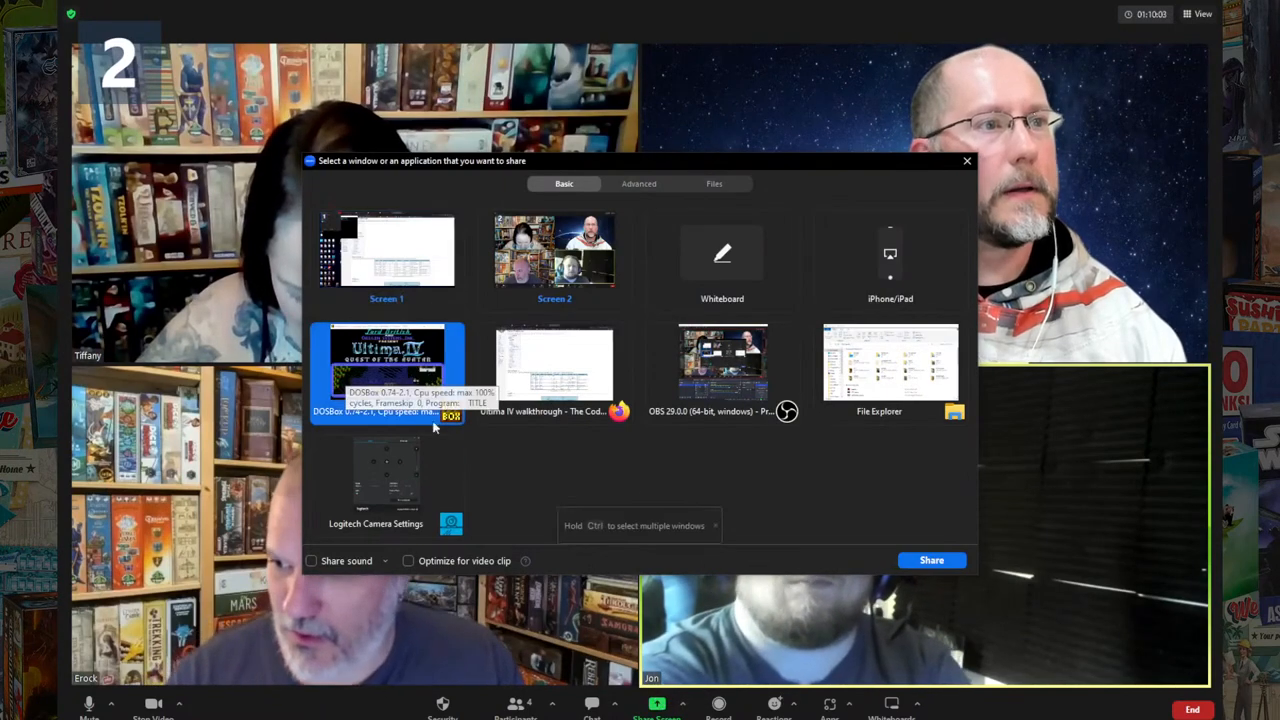
click(388, 370)
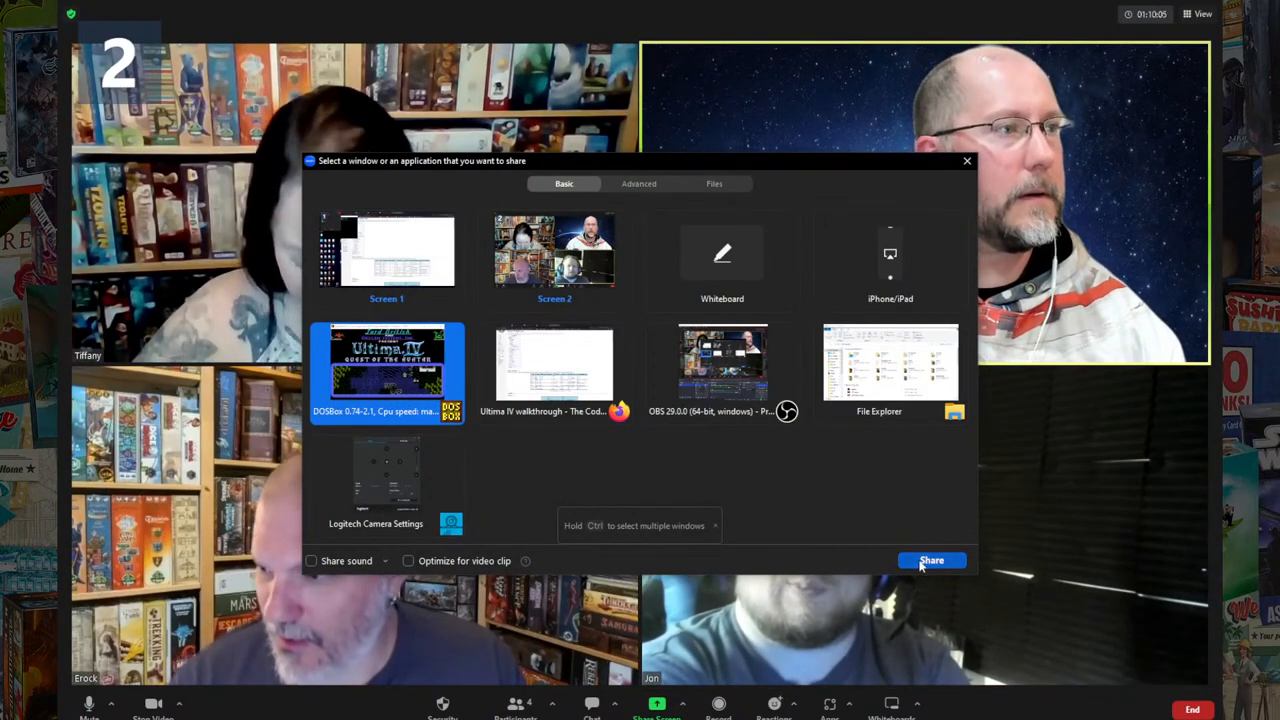
click(932, 560)
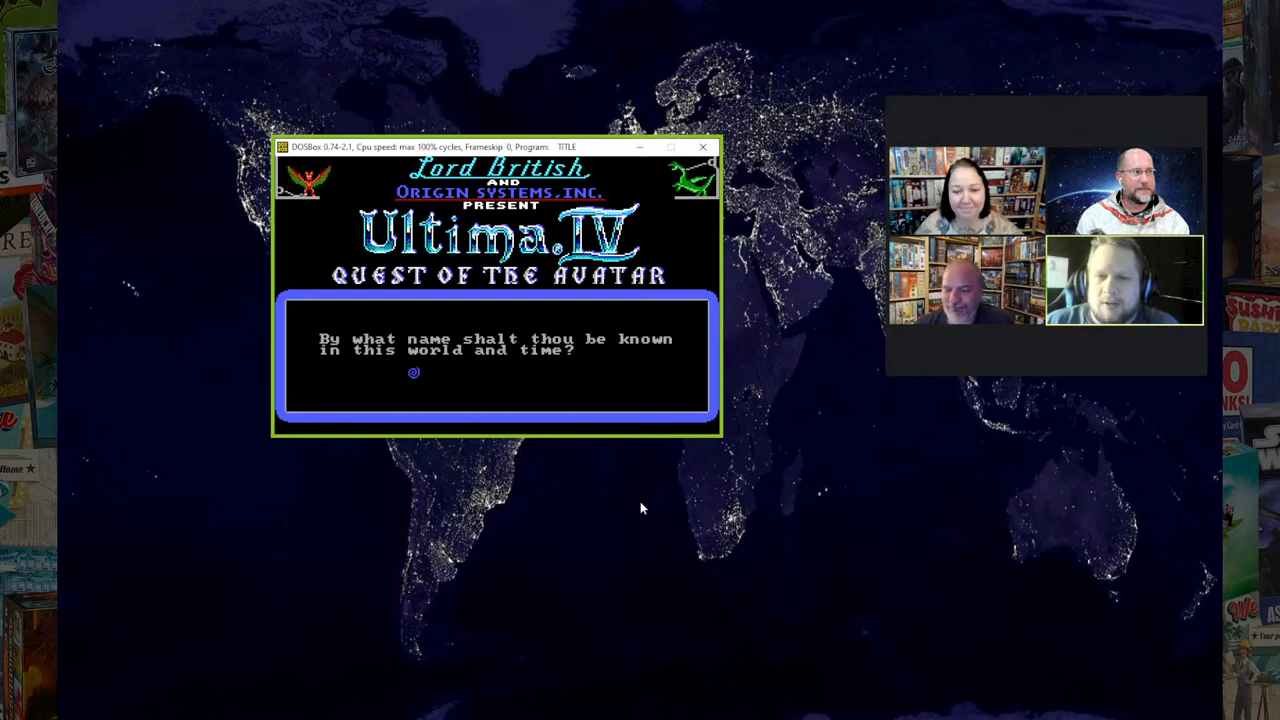
Step: Begin entering the third avatar's name, Billy, at the name prompt
text(Bil)
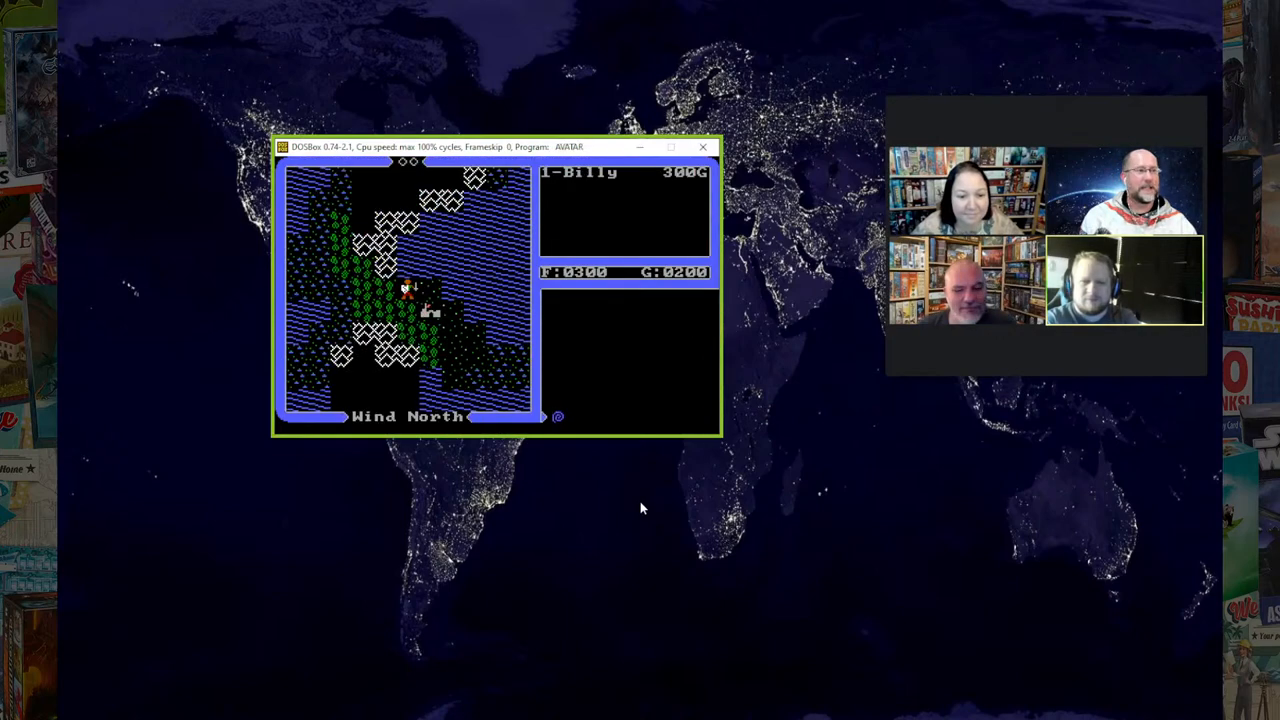
key(z)
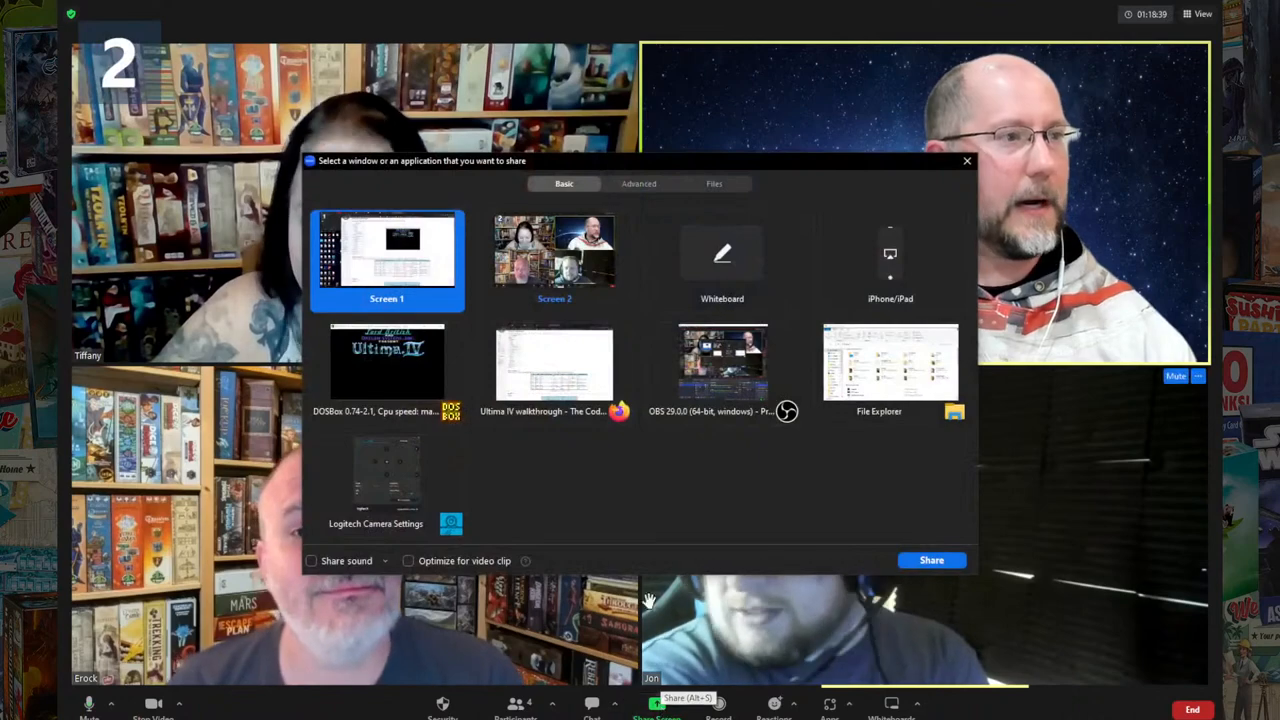
Step: Resume sharing the screen showing the Ultima IV title screen in Zoom
click(388, 364)
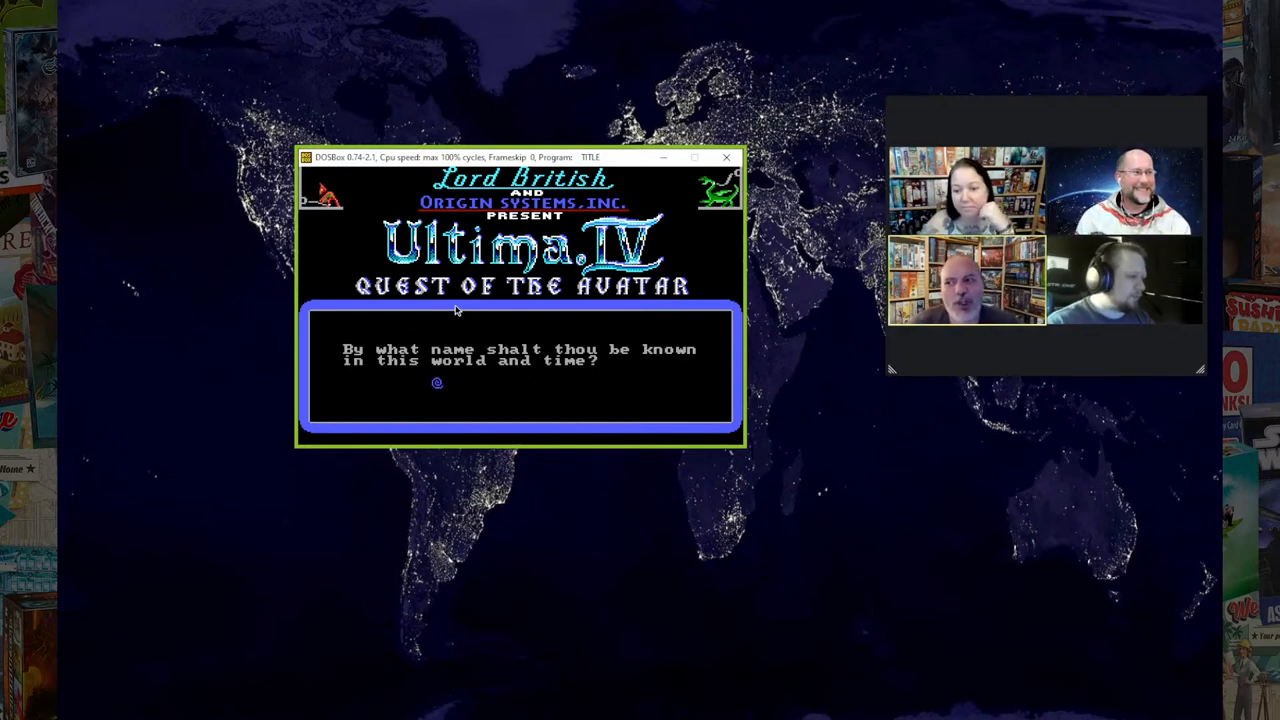
Step: Name the fourth avatar, correcting it to end 'TheMock', and answer male at the gender question
text(u)
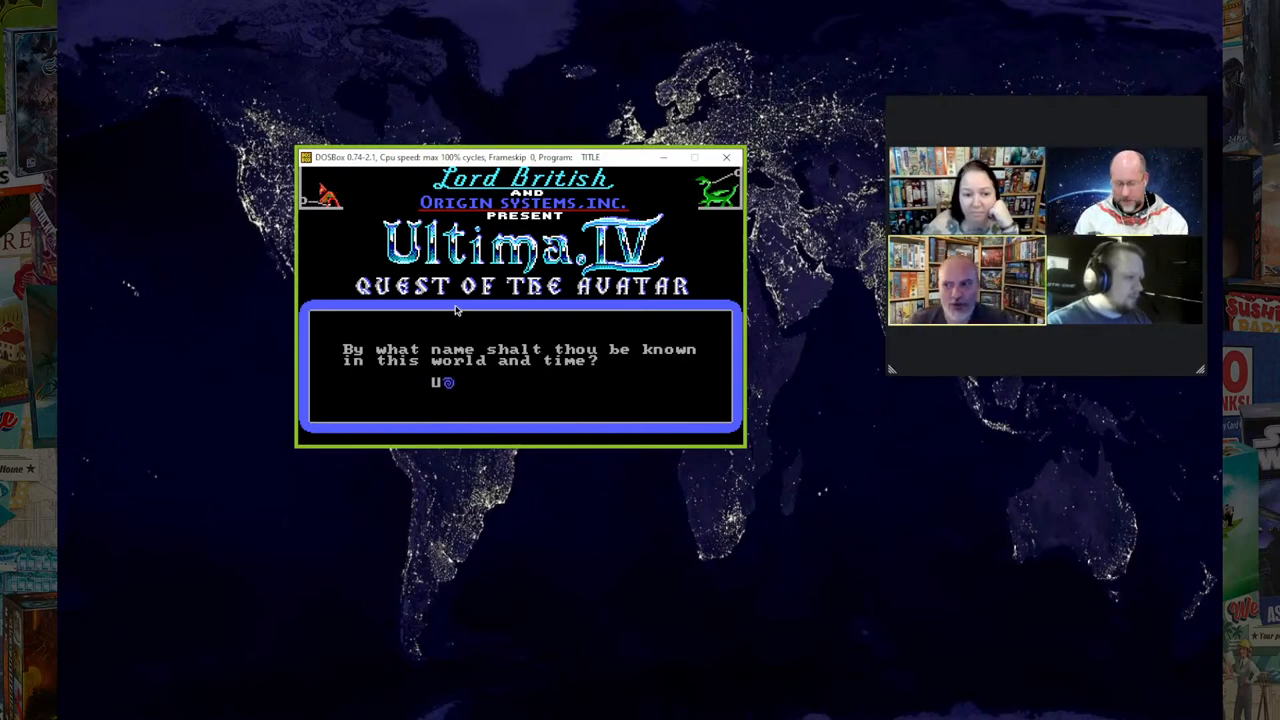
text(kla the M)
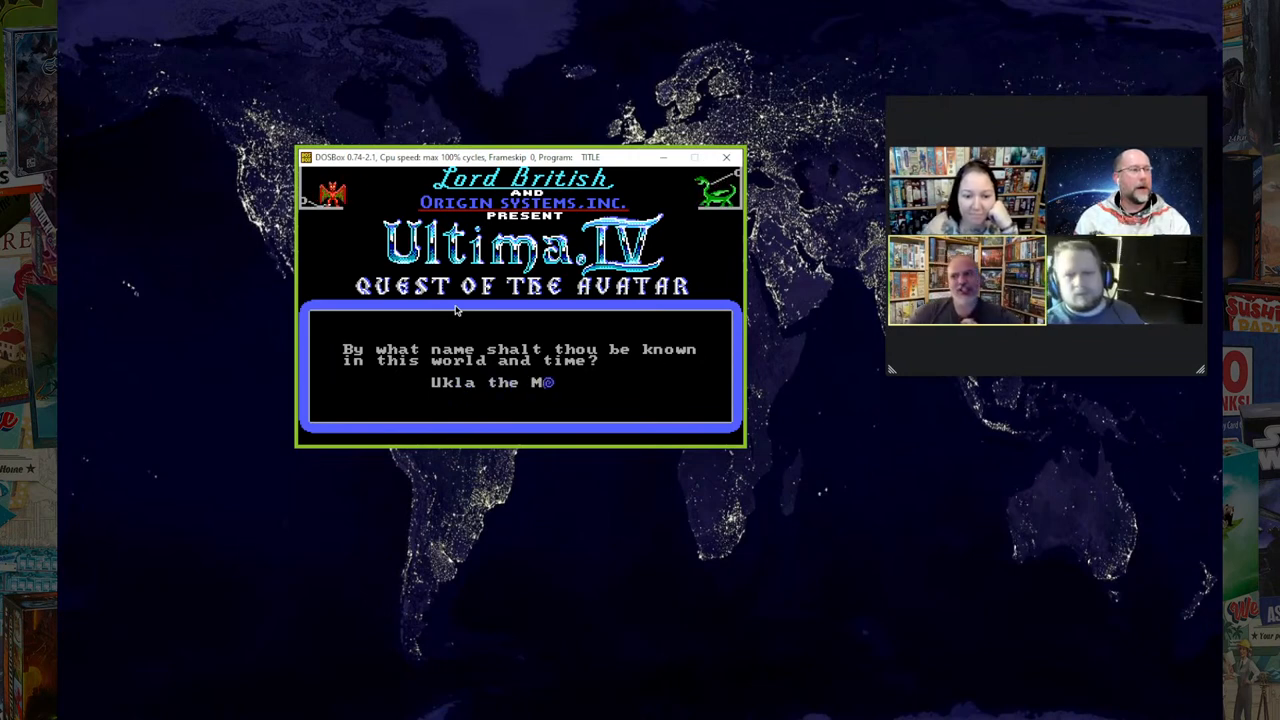
key(Backspace)
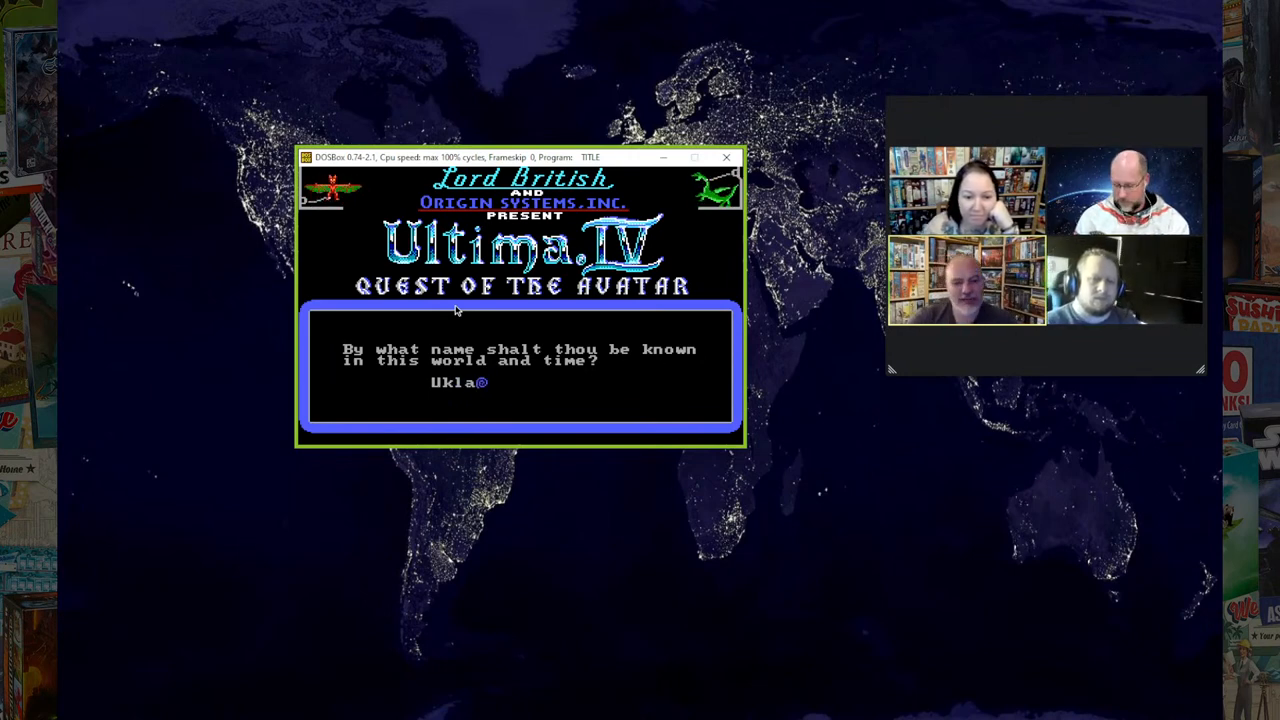
text(TheMock)
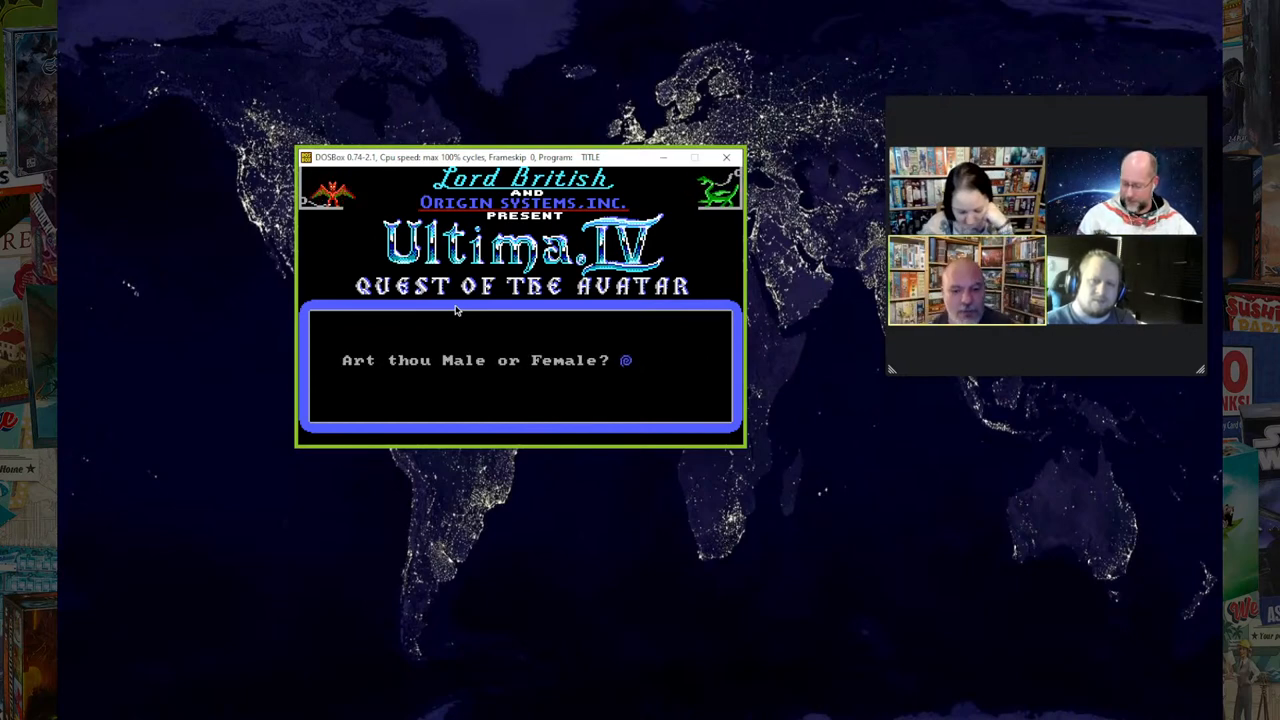
key(m)
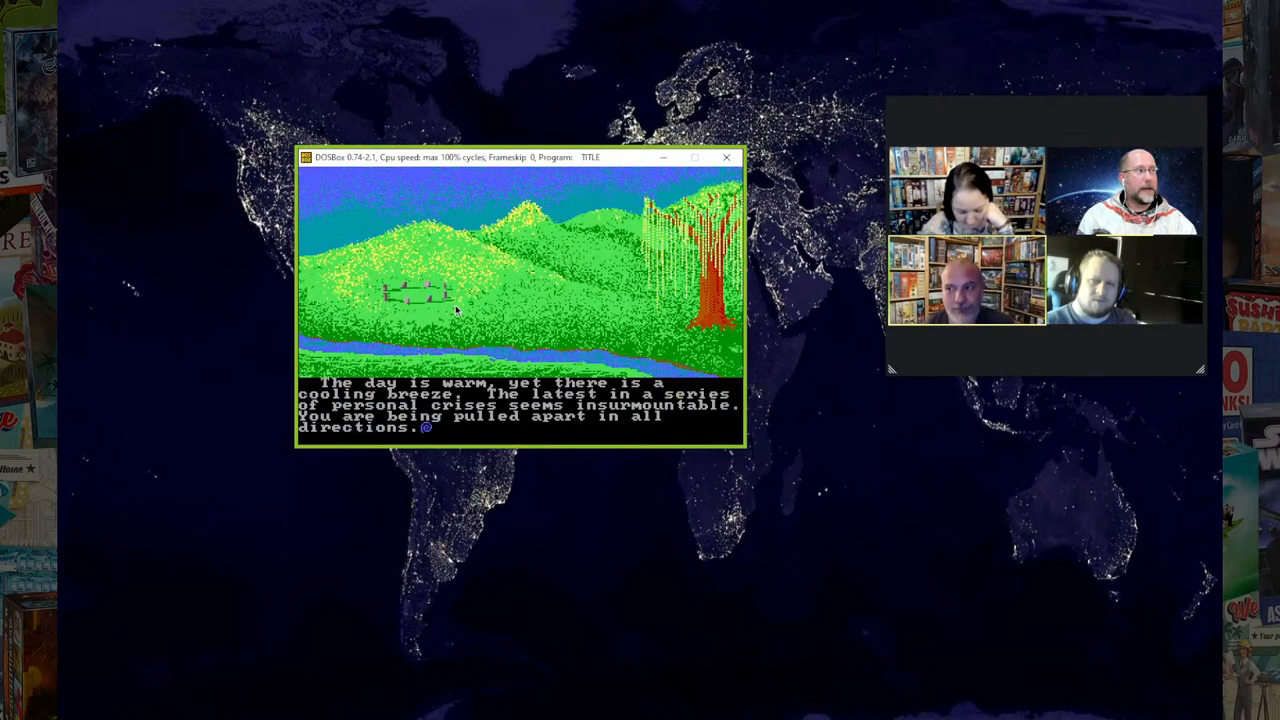